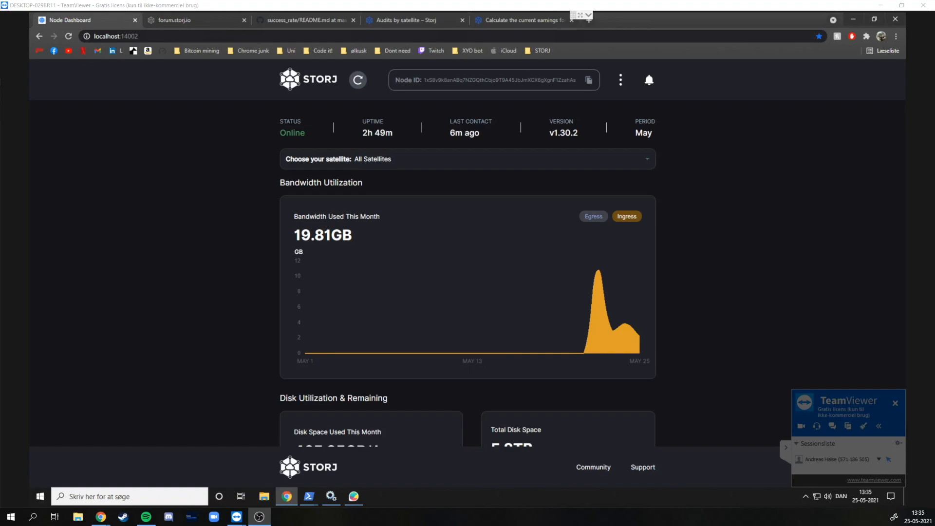
mouse_move(194, 294)
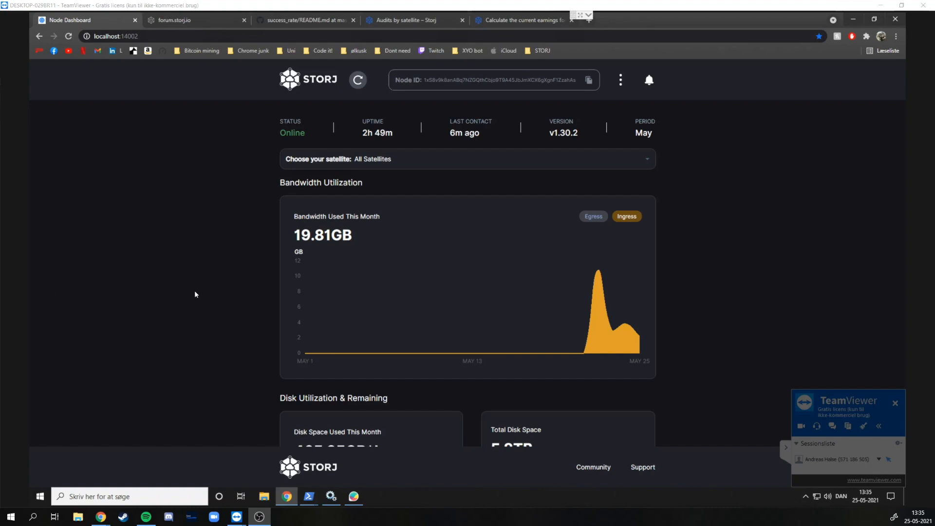
mouse_move(343, 260)
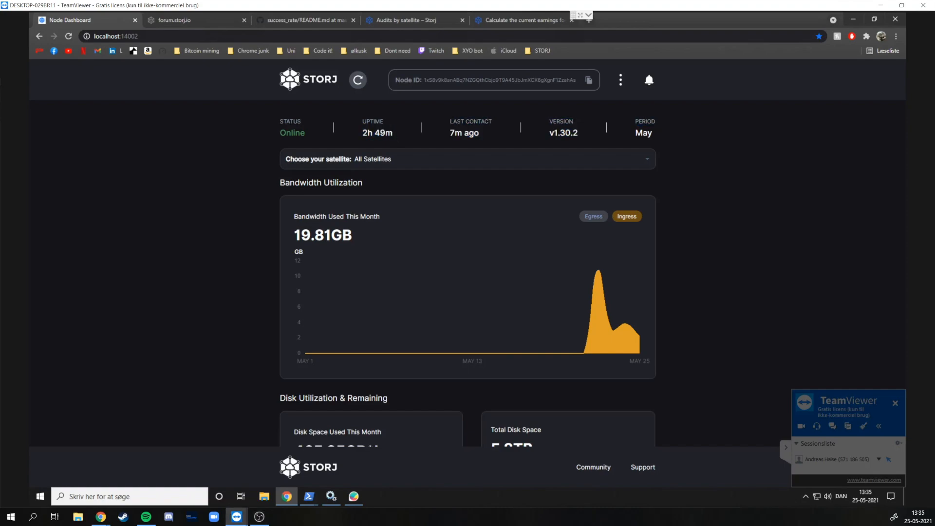
mouse_move(367, 149)
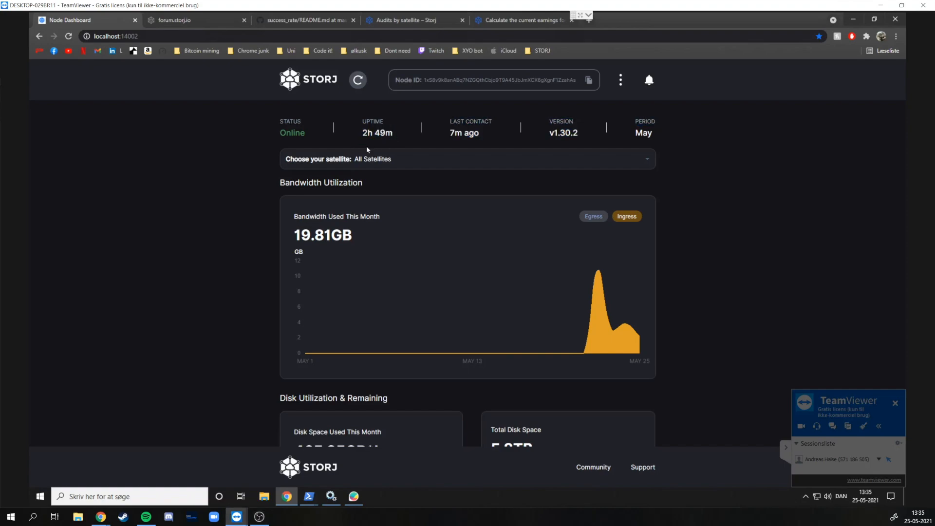
mouse_move(362, 135)
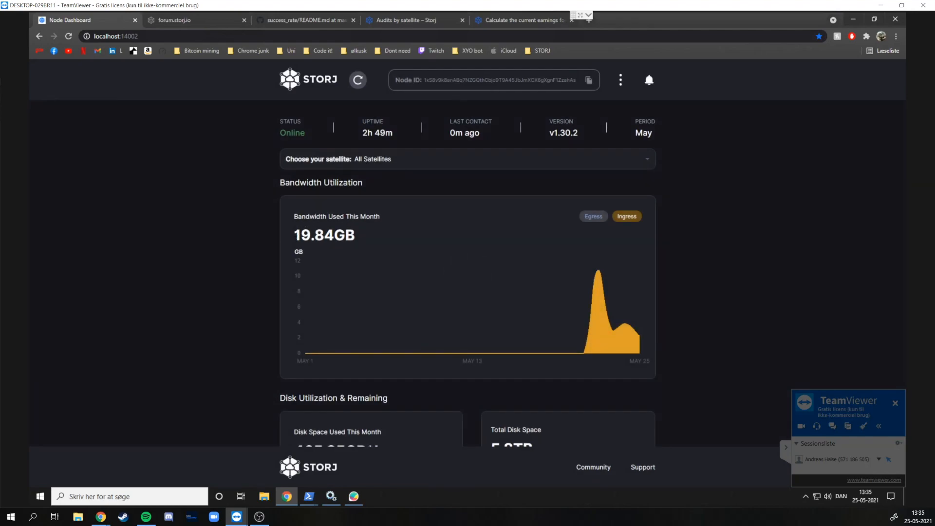
Step: Switch the Bandwidth Used This Month chart to egress, showing 197.04 MB
left_click(593, 216)
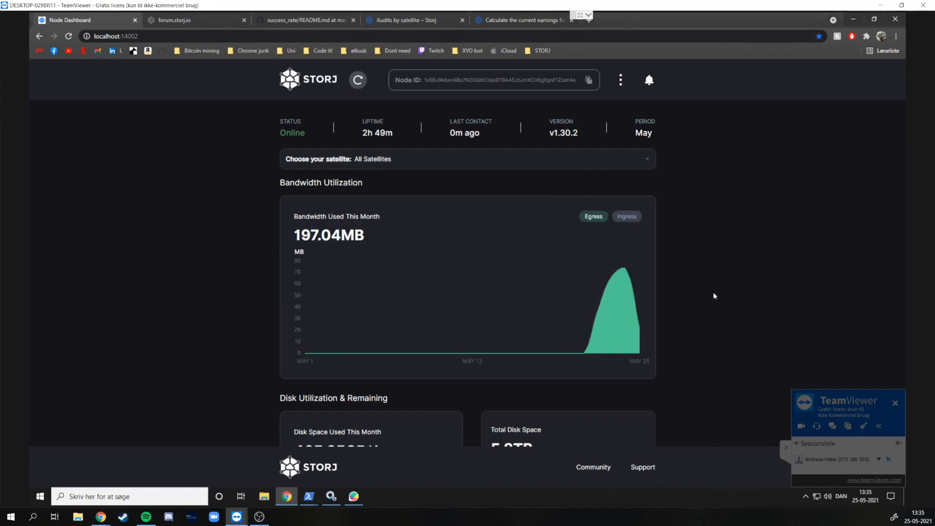
Step: Highlight the 19.57 GB used disk value and reach the six satellites' 100% audit cards
scroll("down", 3)
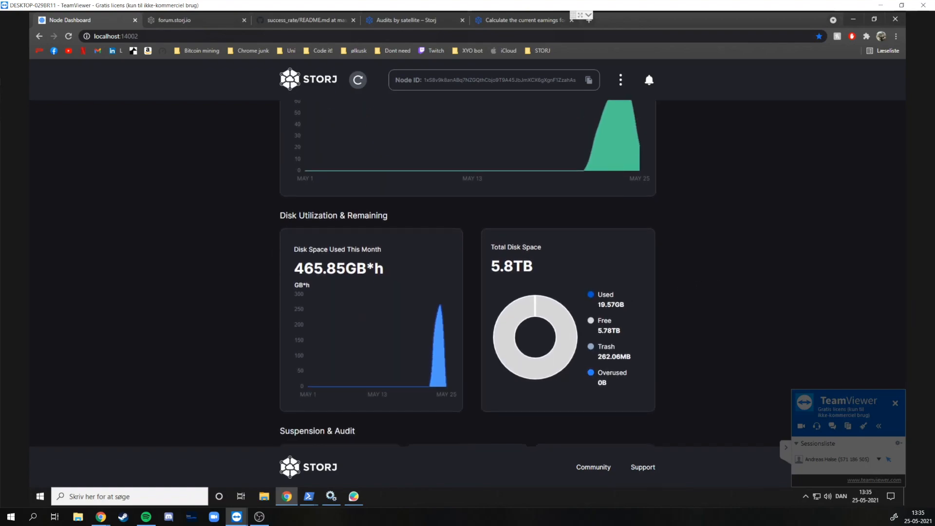
double_click(611, 304)
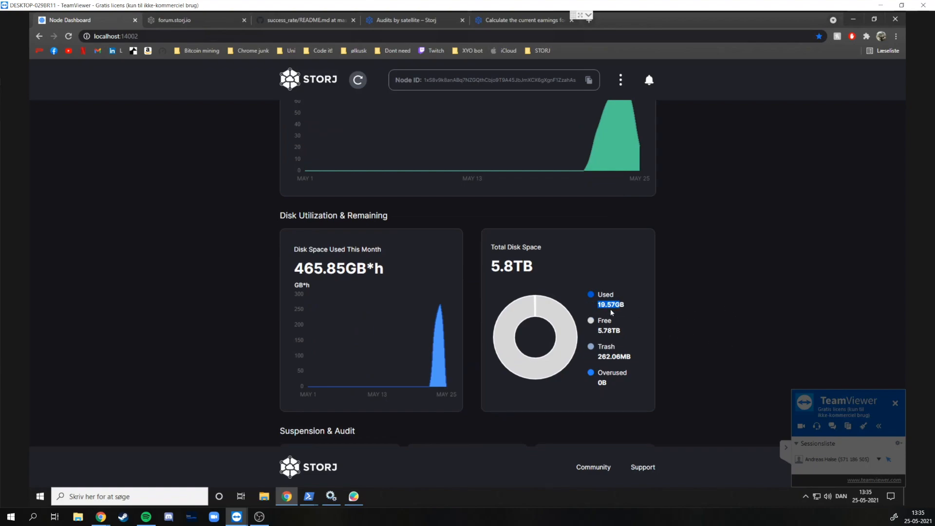
scroll("down", 3)
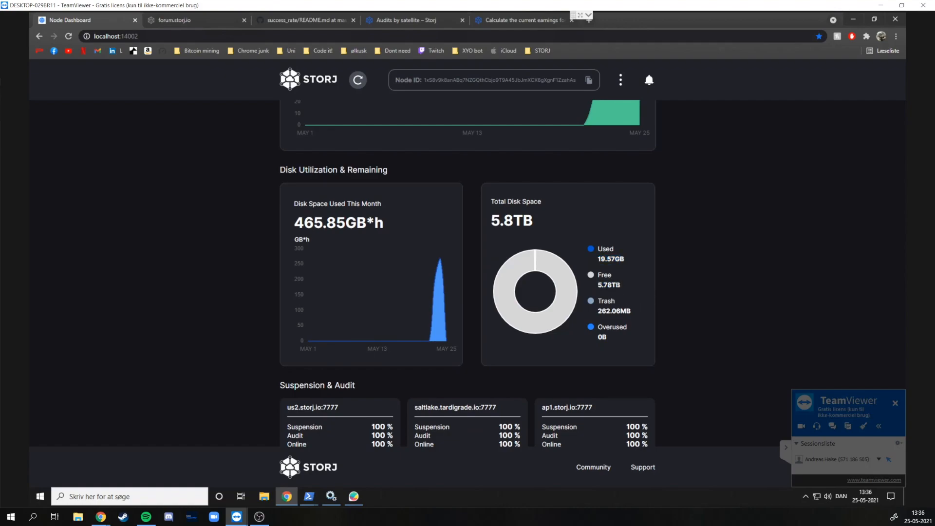
scroll("down", 3)
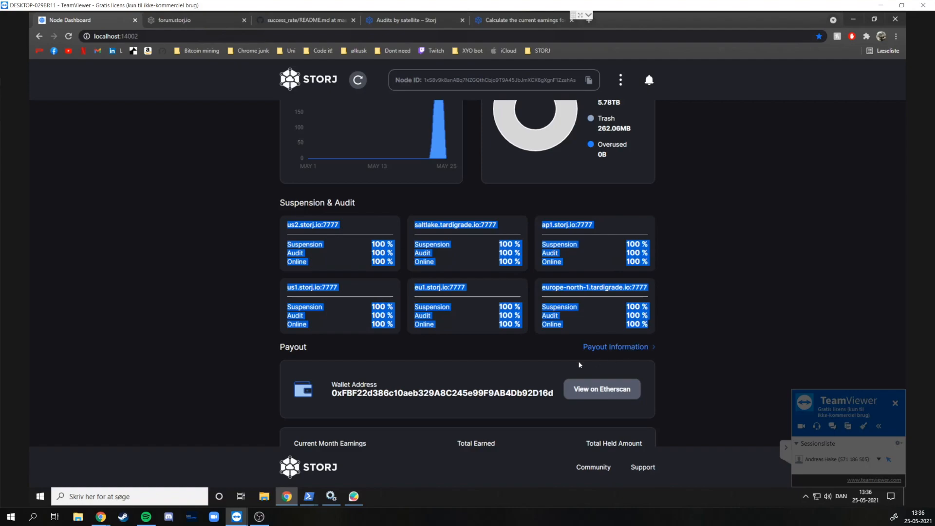
Step: Review the May 2021 payout Info & Estimation table down to the $0.00 net total
left_click(616, 346)
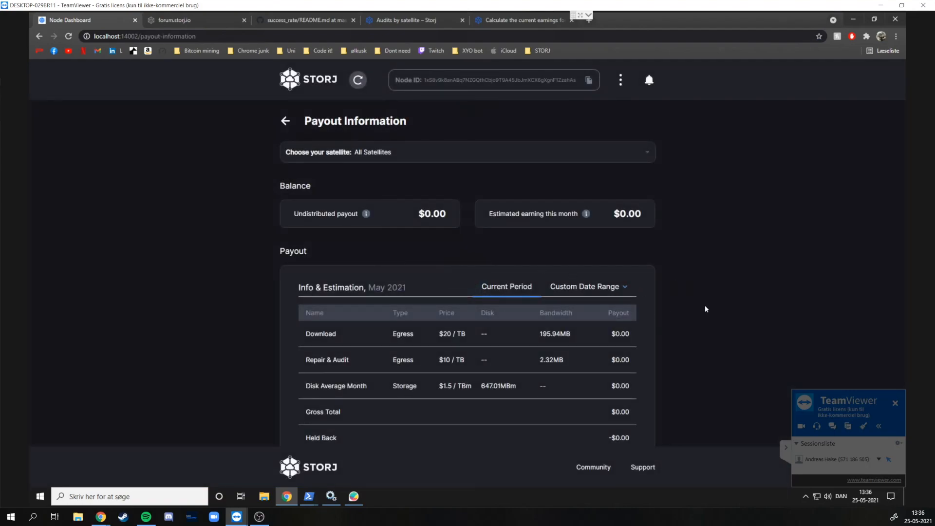
scroll("down", 3)
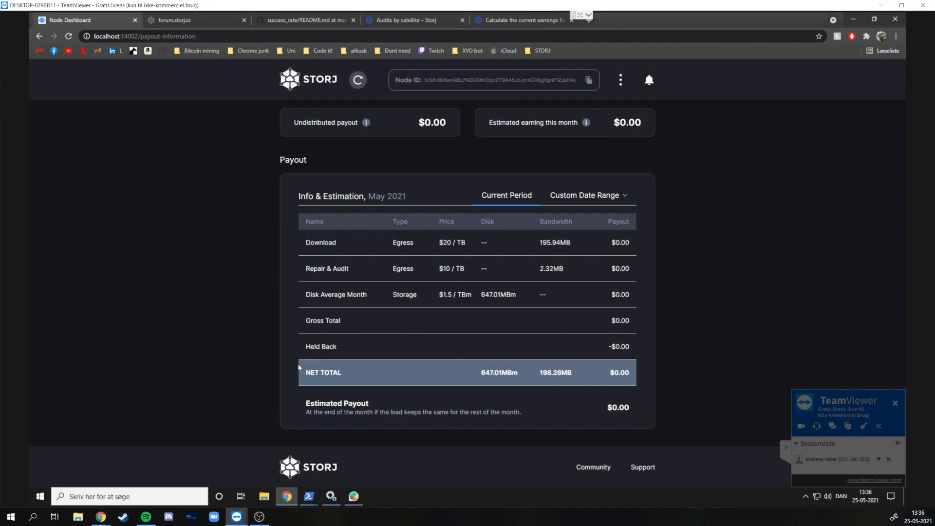
mouse_move(410, 370)
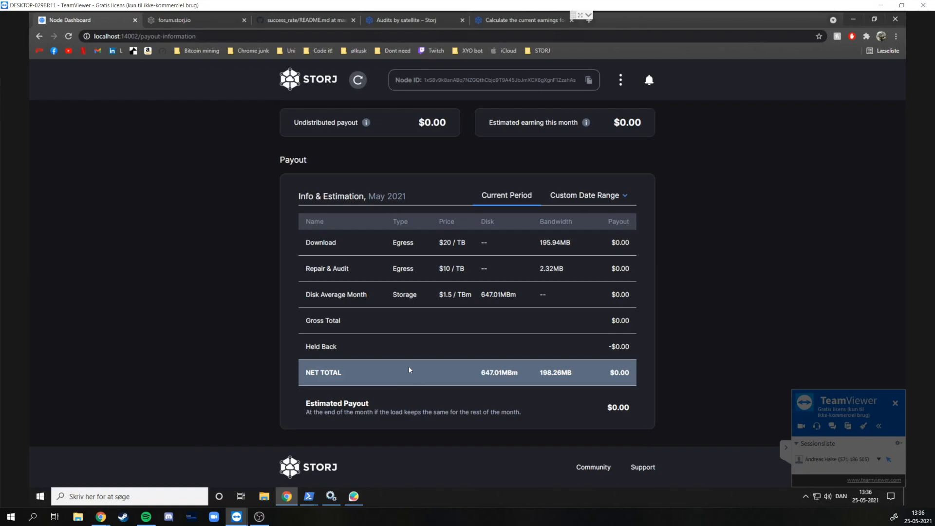
scroll("up", 3)
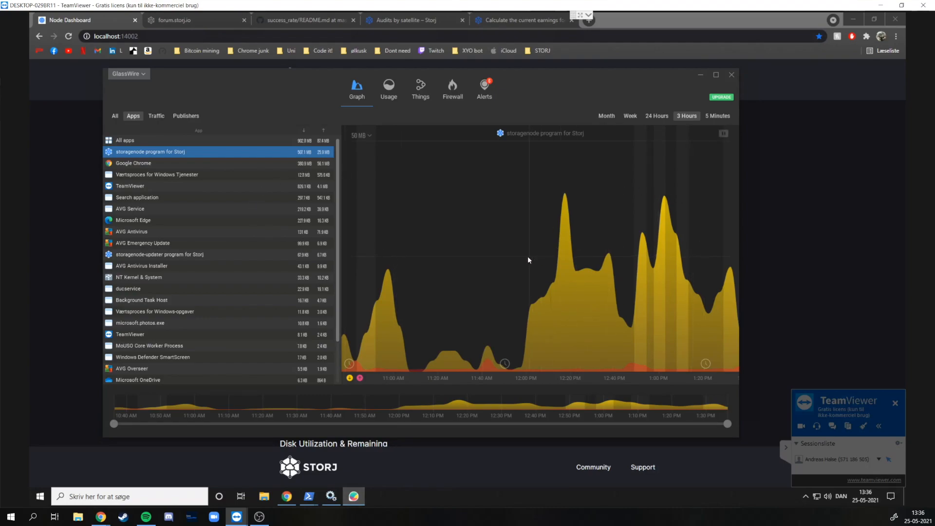
mouse_move(417, 322)
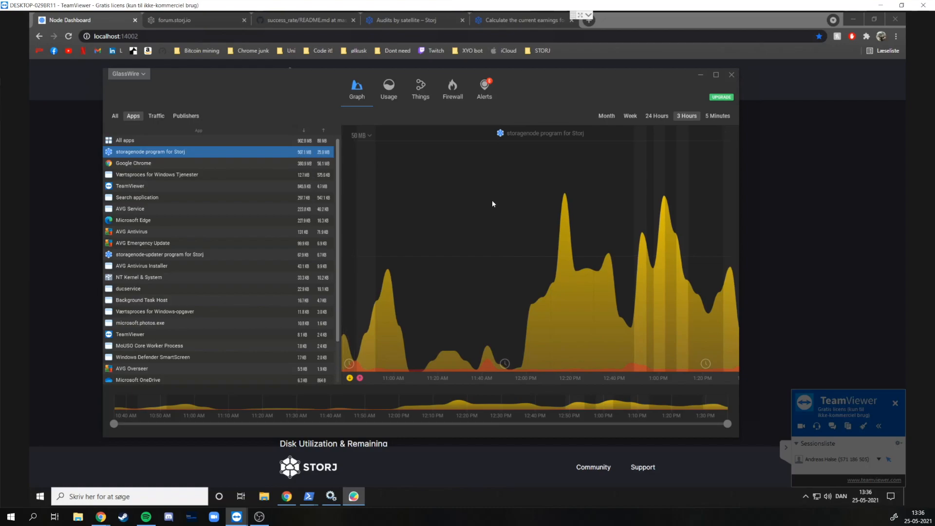
Step: Set GlassWire's storagenode traffic graph to the 5 Minutes range
left_click(717, 116)
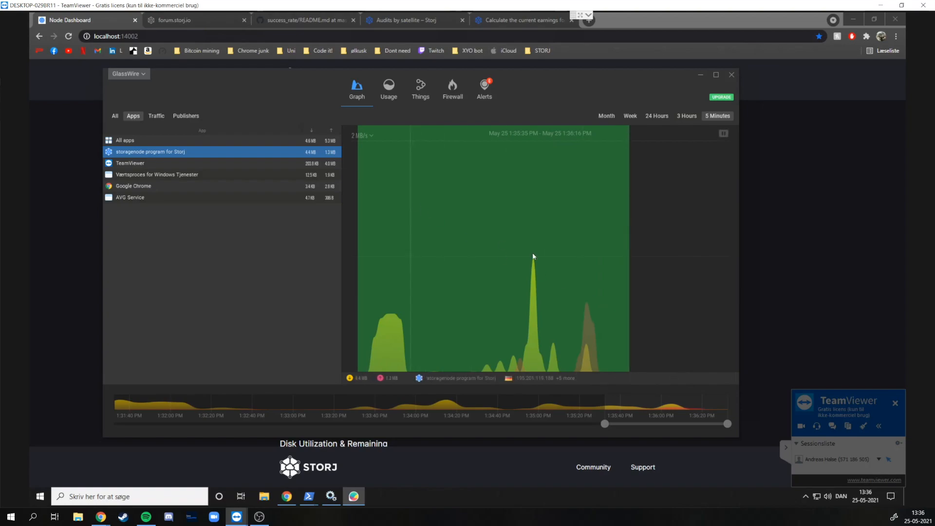
mouse_move(626, 281)
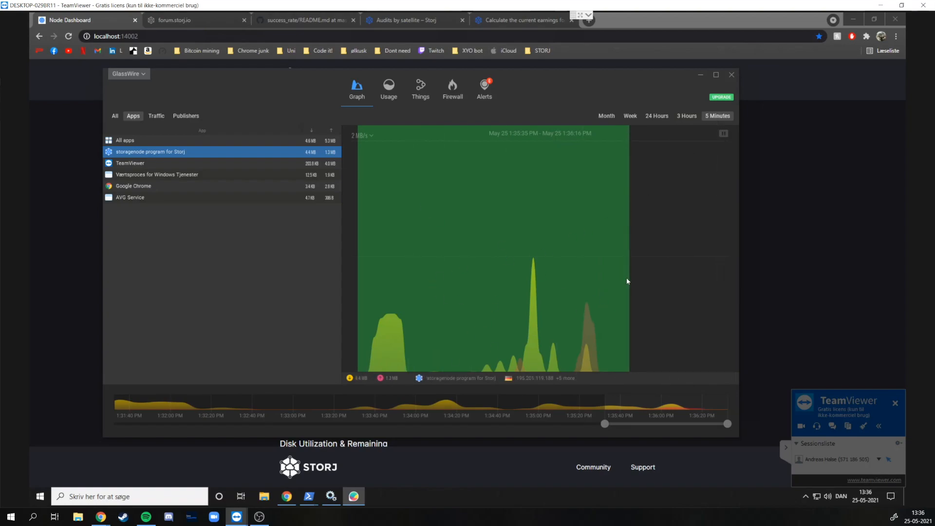
mouse_move(361, 383)
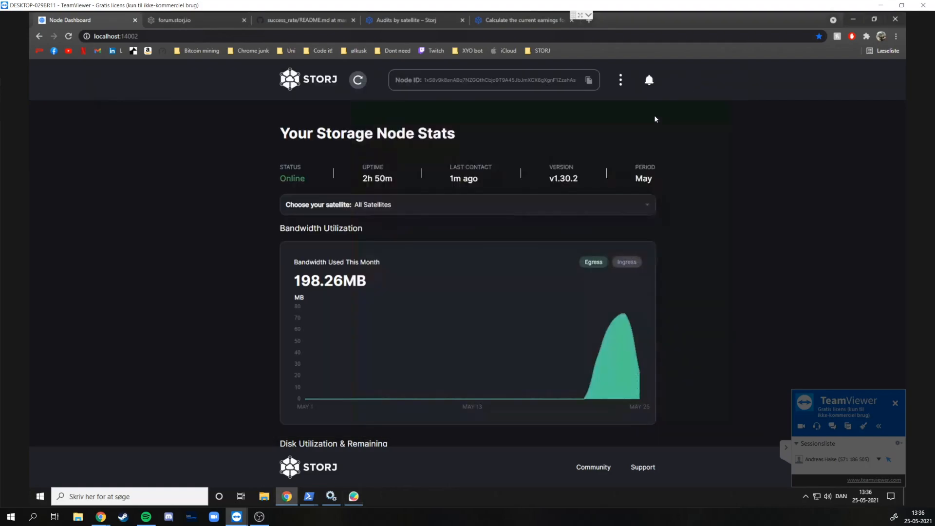
mouse_move(537, 100)
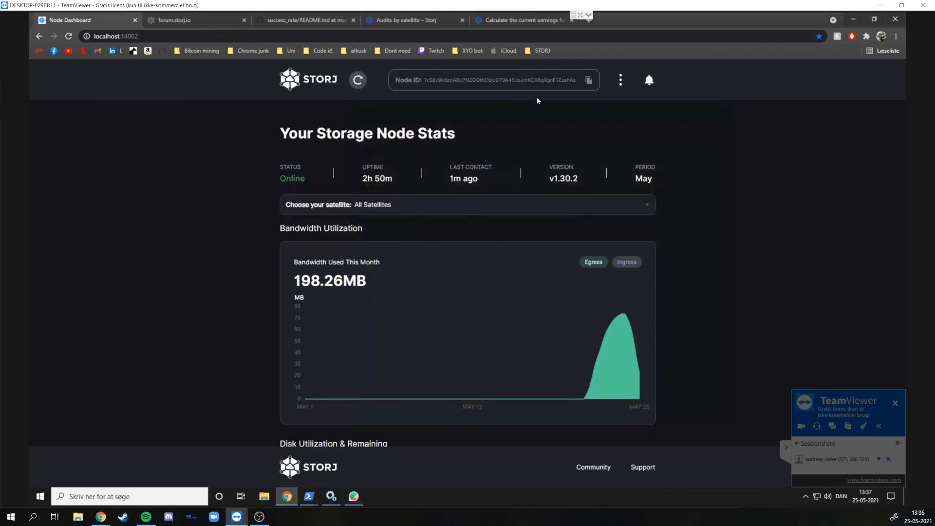
mouse_move(202, 316)
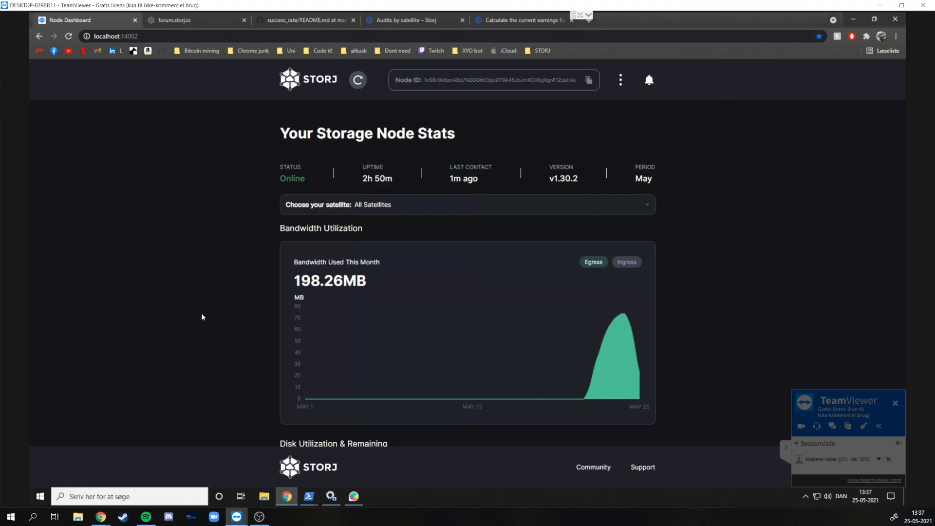
mouse_move(233, 311)
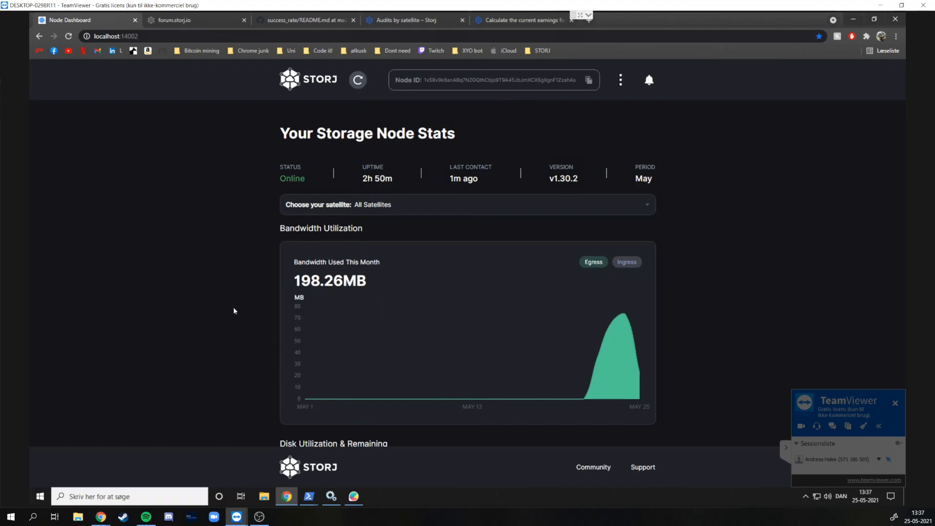
mouse_move(225, 311)
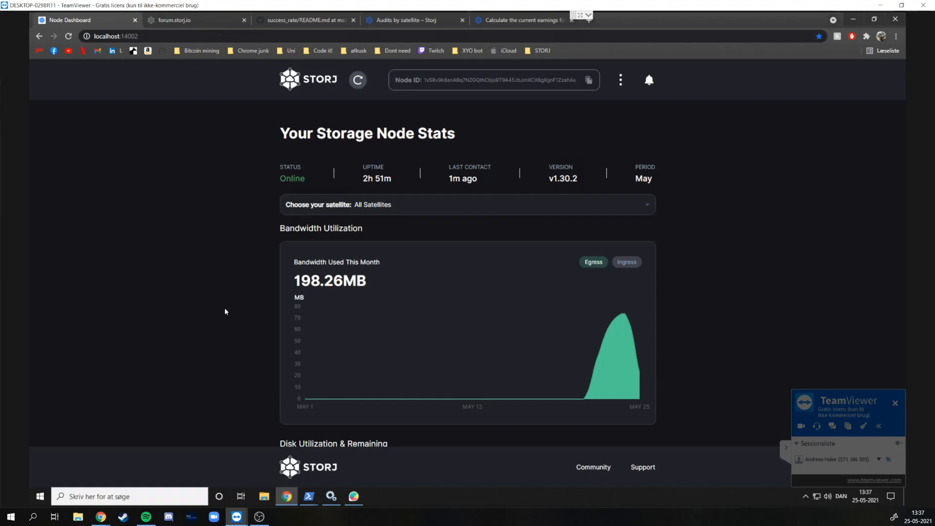
mouse_move(304, 490)
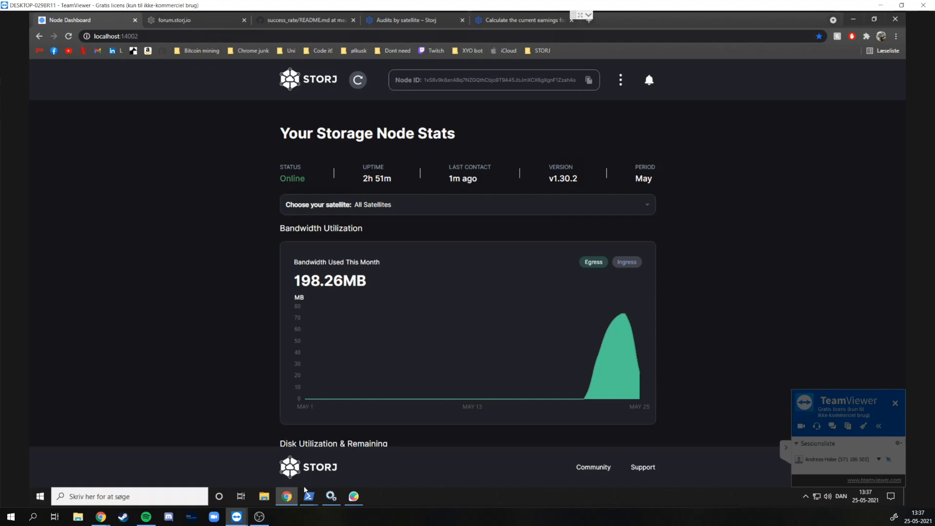
Step: Bring PowerShell forward, showing six satellites scoring 1 for audit, suspension and online
left_click(309, 496)
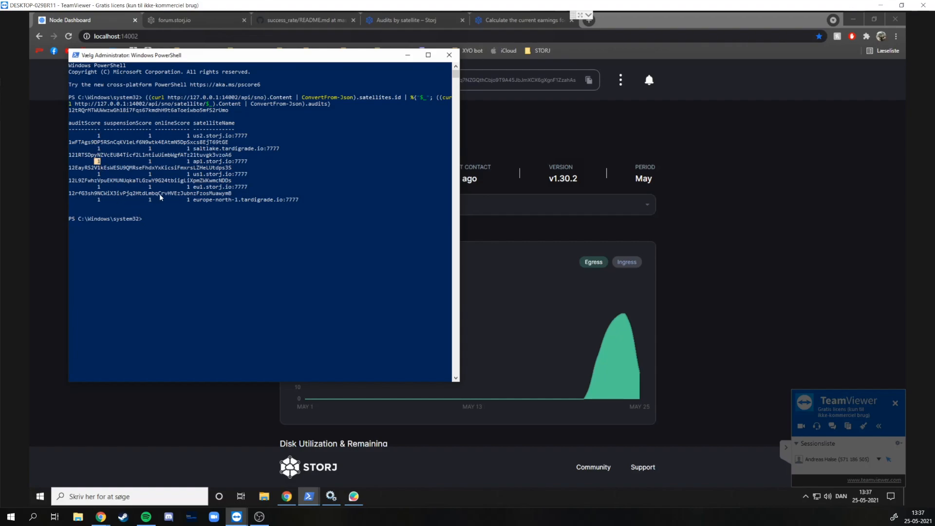
mouse_move(155, 146)
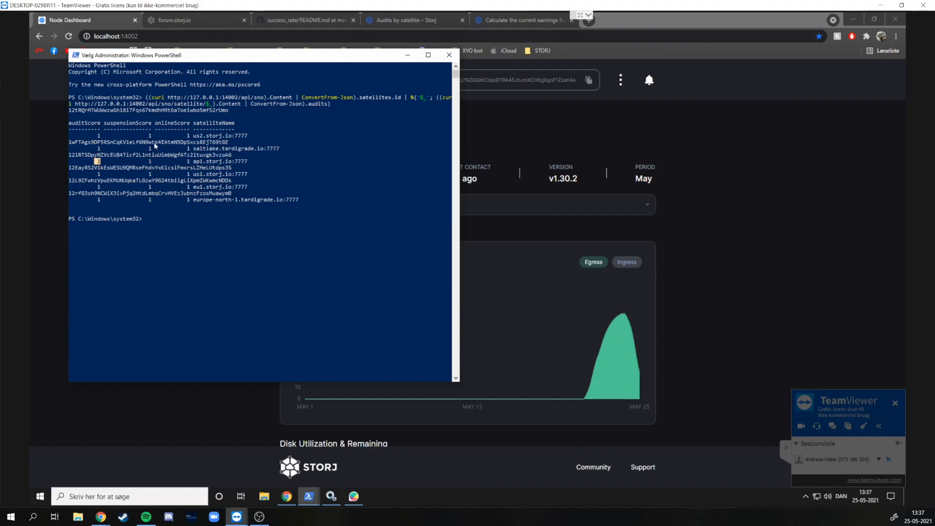
mouse_move(258, 205)
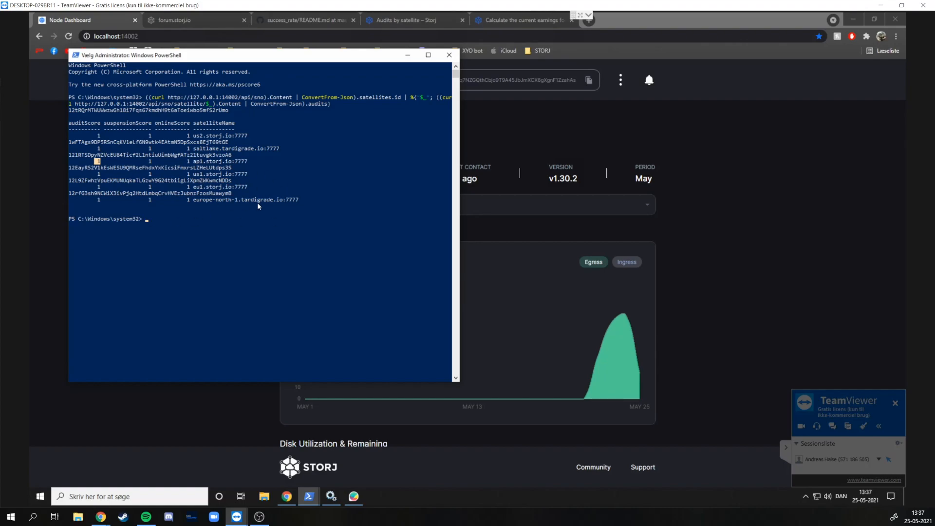
mouse_move(204, 224)
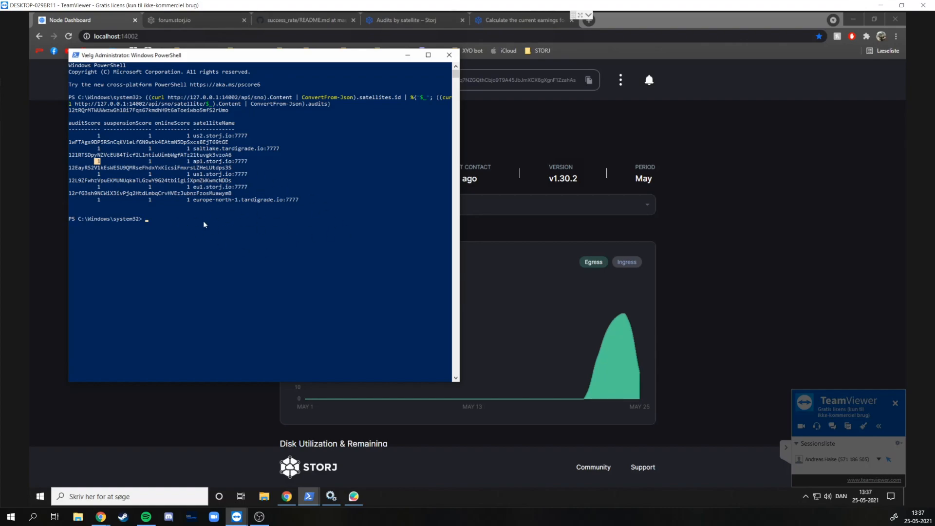
mouse_move(162, 221)
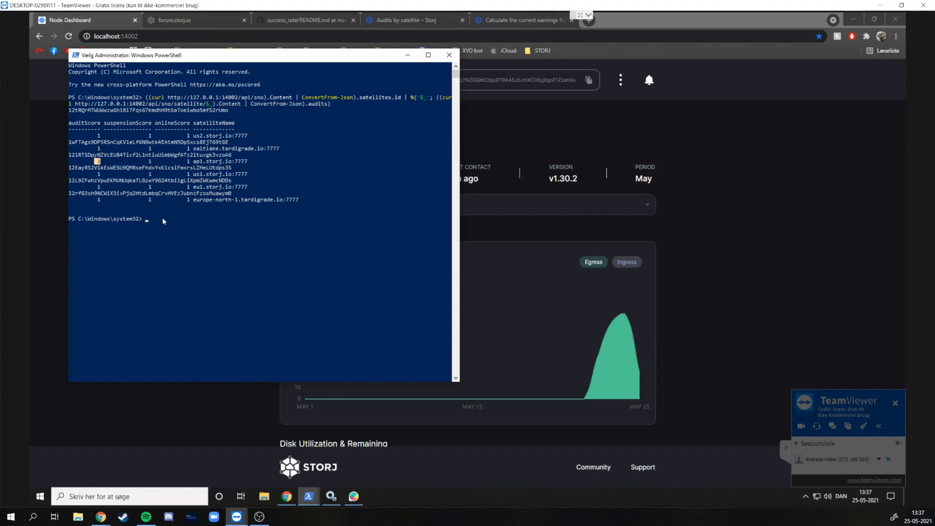
mouse_move(265, 231)
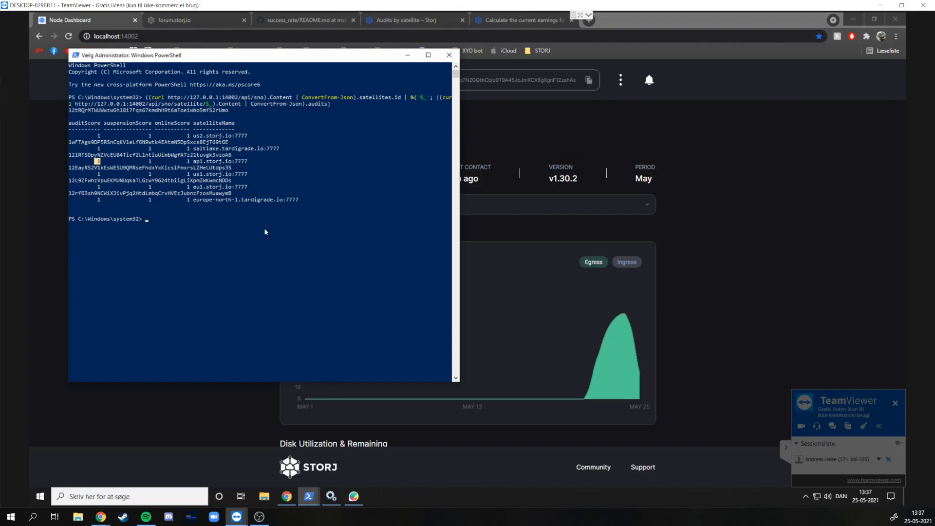
Step: Review the Audits by satellite article's Docker and Windows PowerShell script variants
left_click(448, 55)
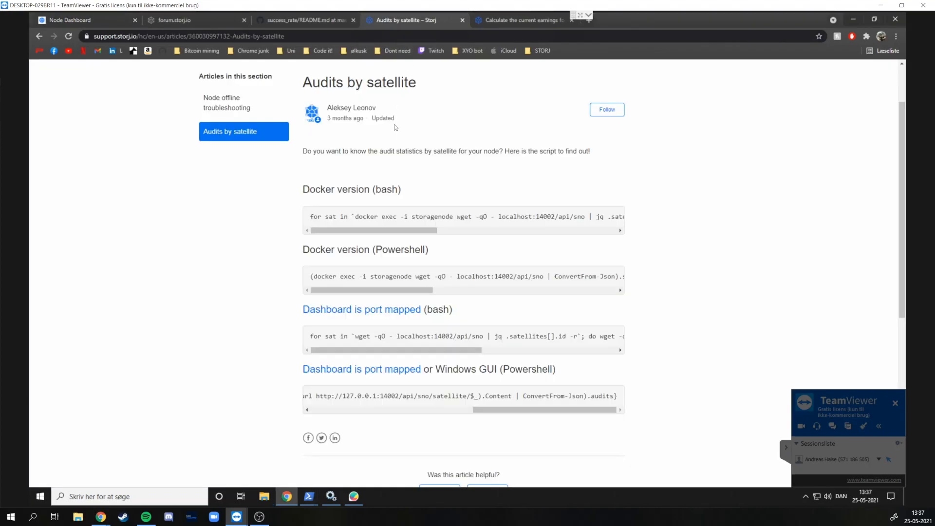
scroll("down", 3)
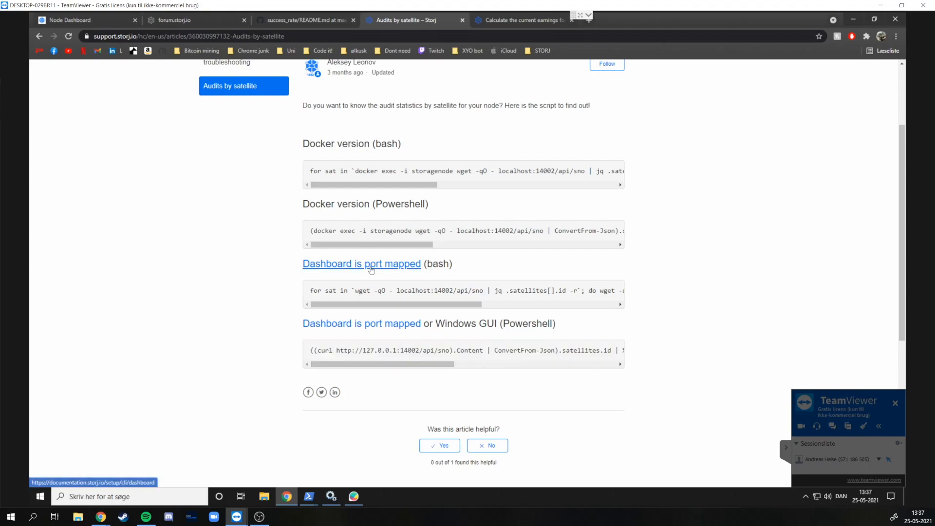
mouse_move(293, 203)
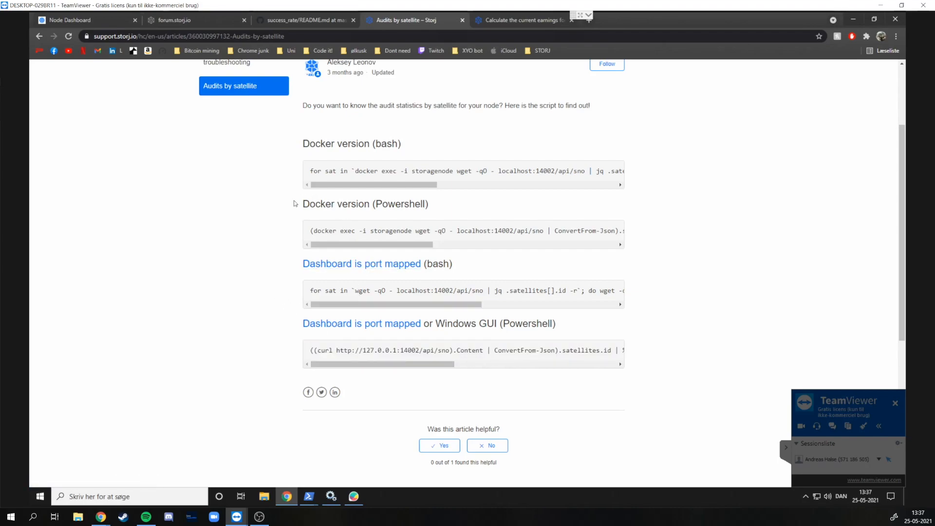
double_click(351, 144)
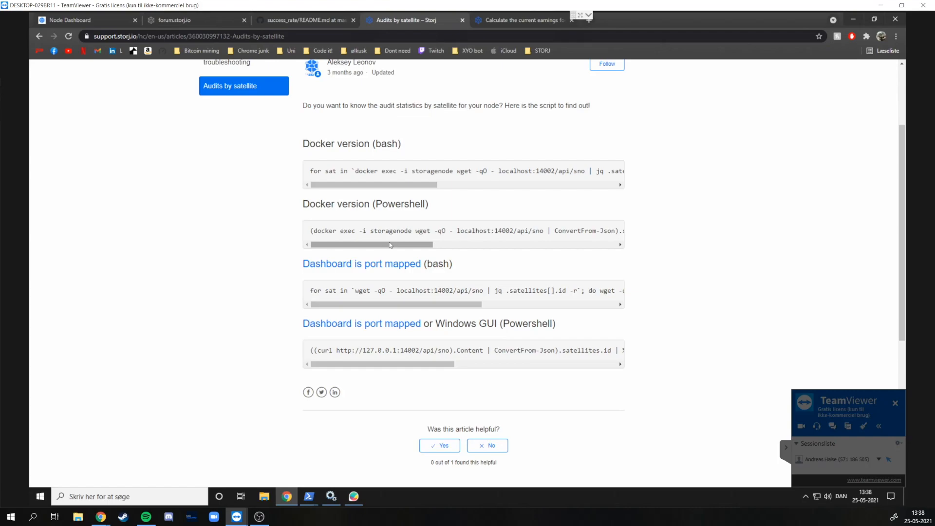
left_click(186, 36)
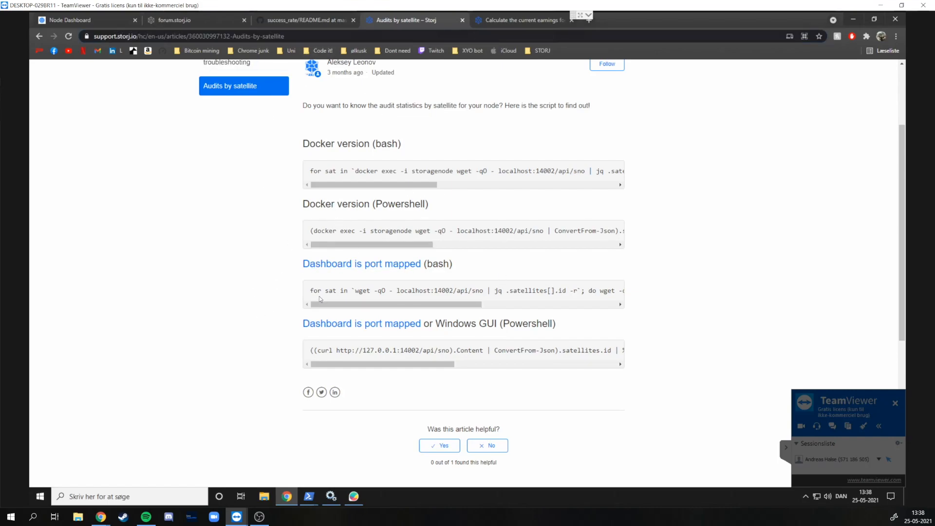
mouse_move(282, 297)
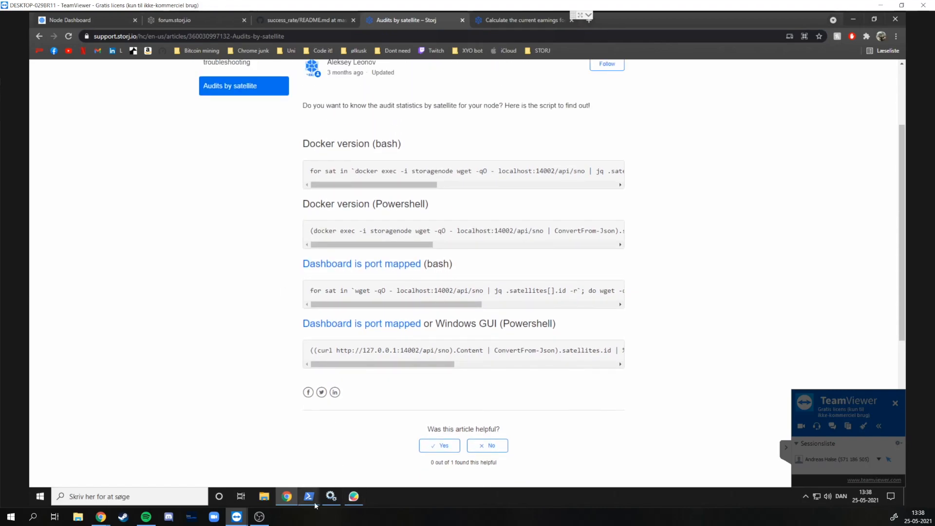
Step: Bring PowerShell back to the front to re-enter the satellite audit query
left_click(309, 496)
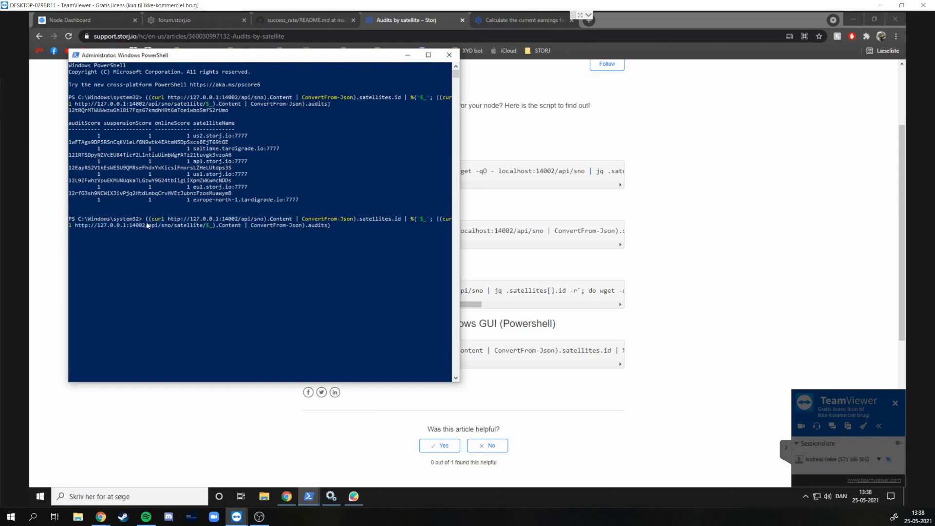
mouse_move(292, 253)
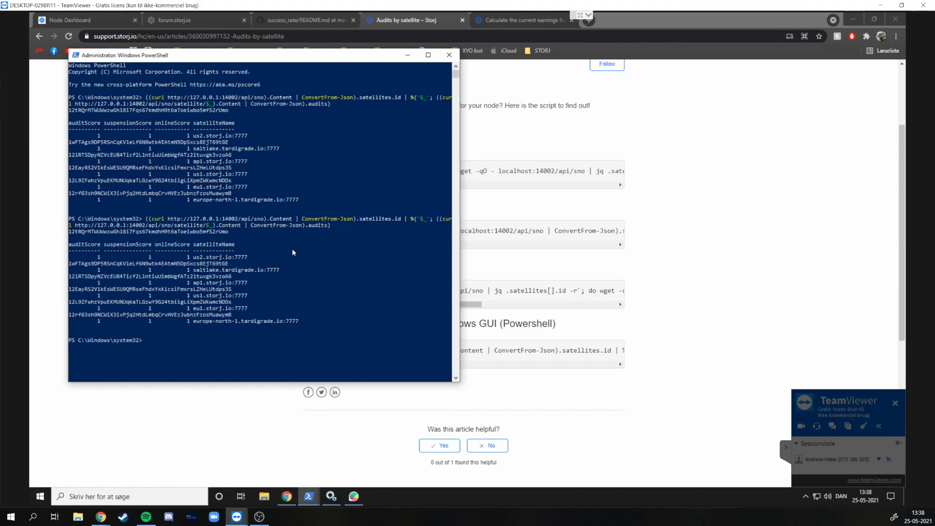
mouse_move(105, 304)
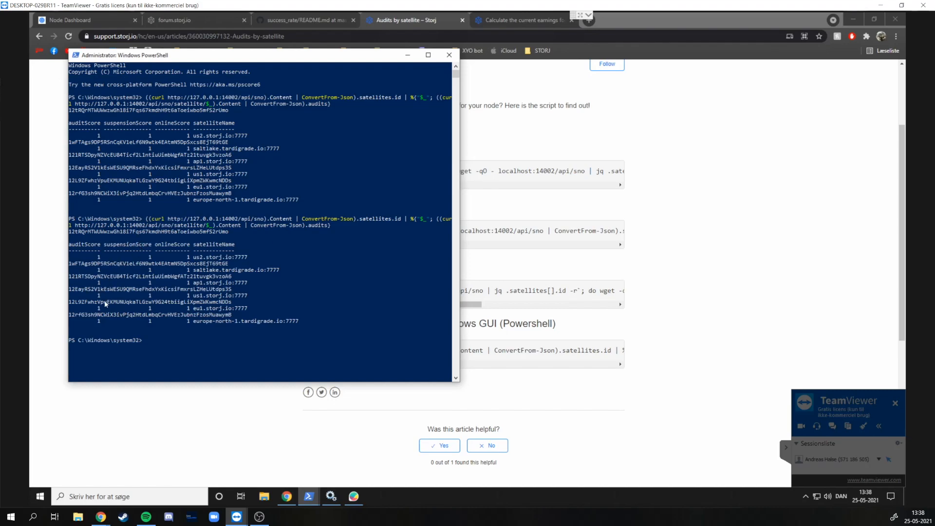
mouse_move(286, 288)
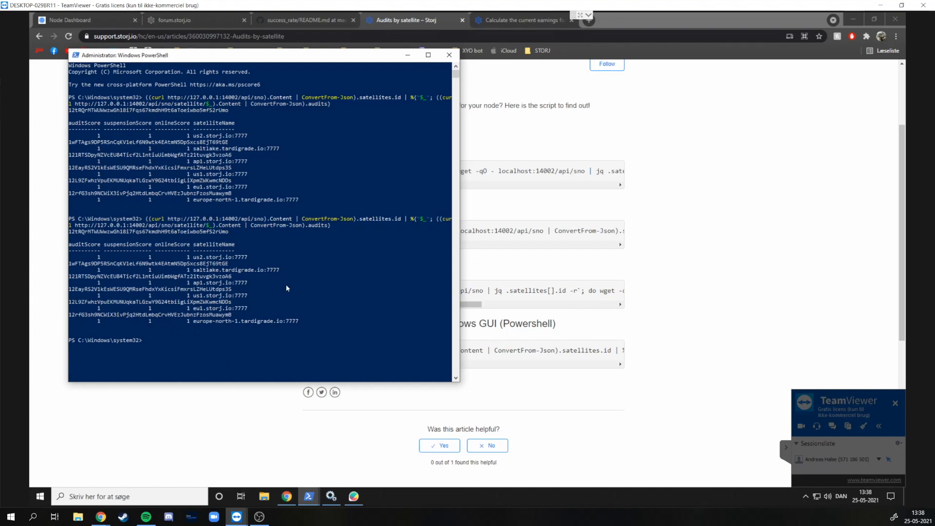
mouse_move(277, 467)
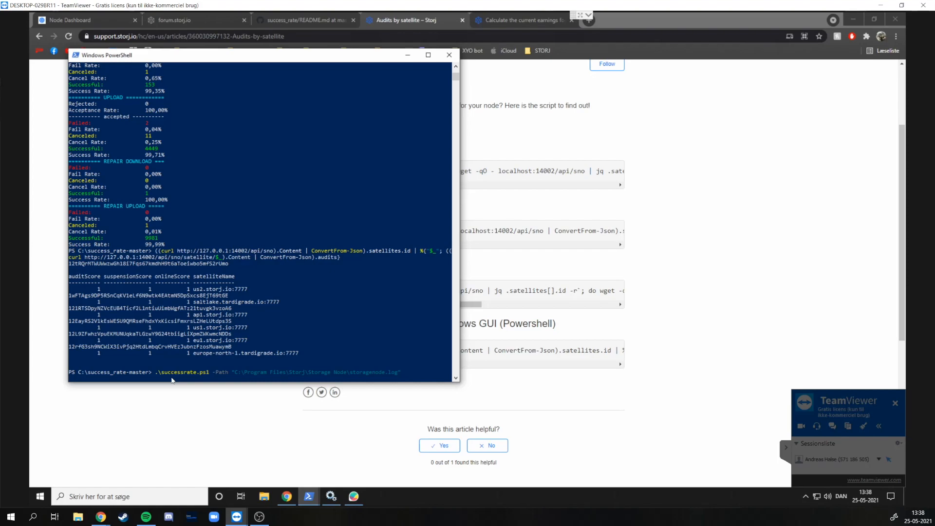
mouse_move(404, 375)
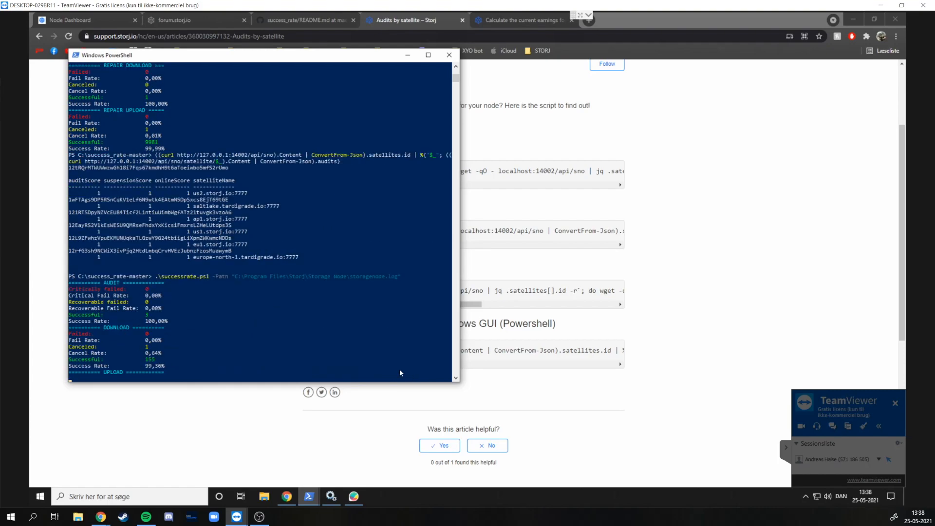
Step: Review successrate.ps1 output, highlighting failed upload and successful repair upload counts
scroll("down", 3)
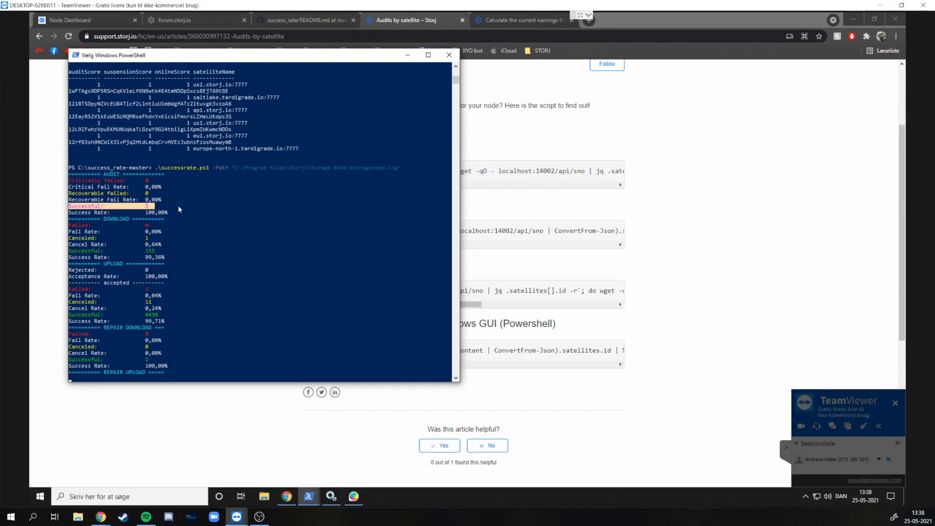
mouse_move(162, 195)
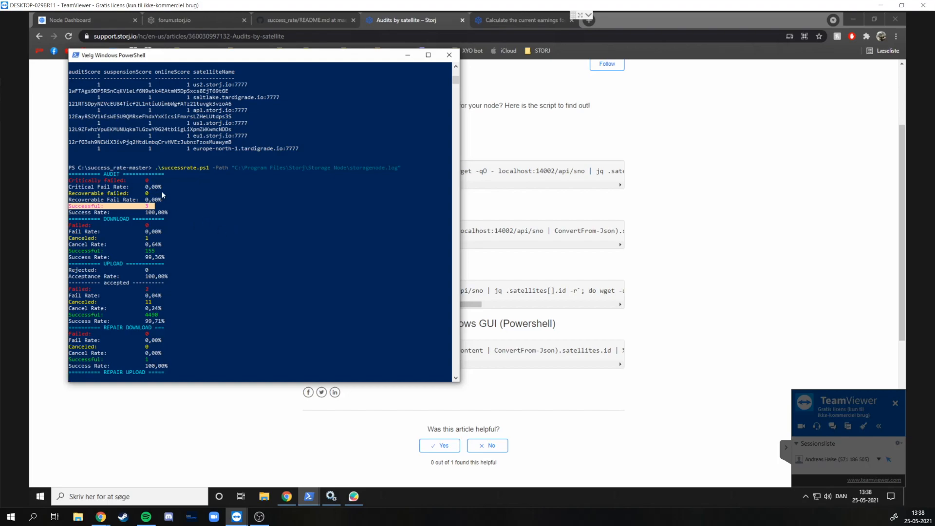
mouse_move(171, 210)
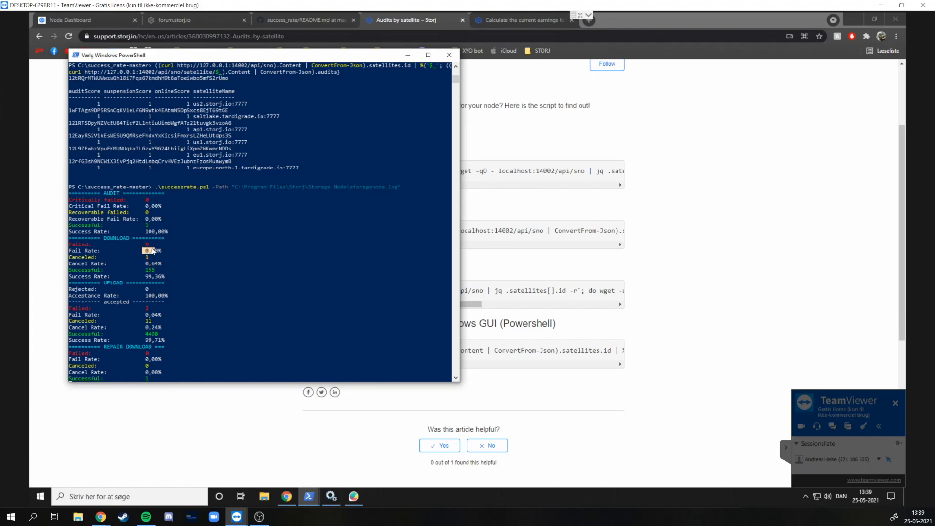
scroll("down", 3)
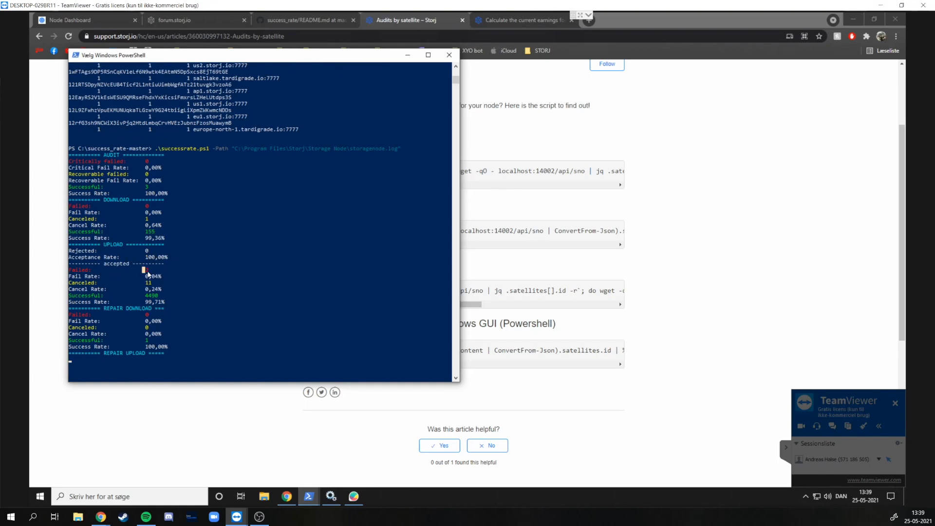
double_click(154, 275)
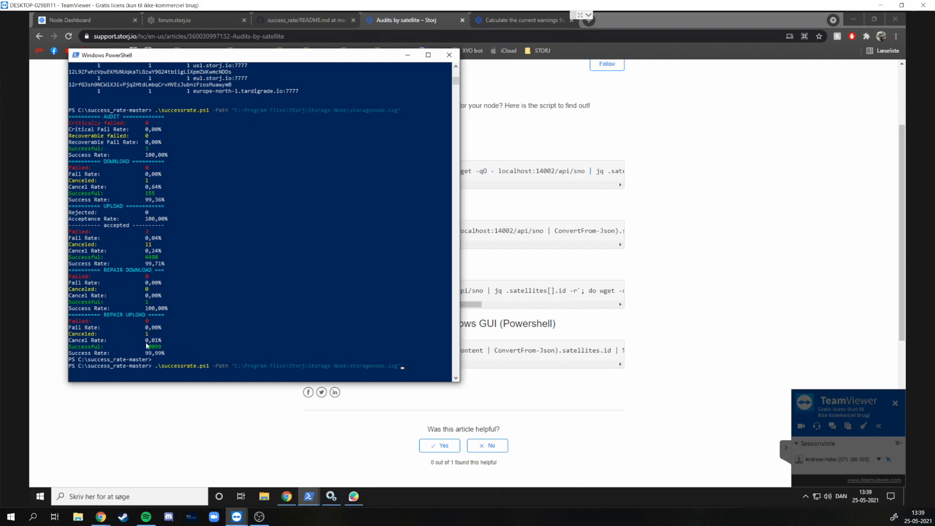
double_click(154, 347)
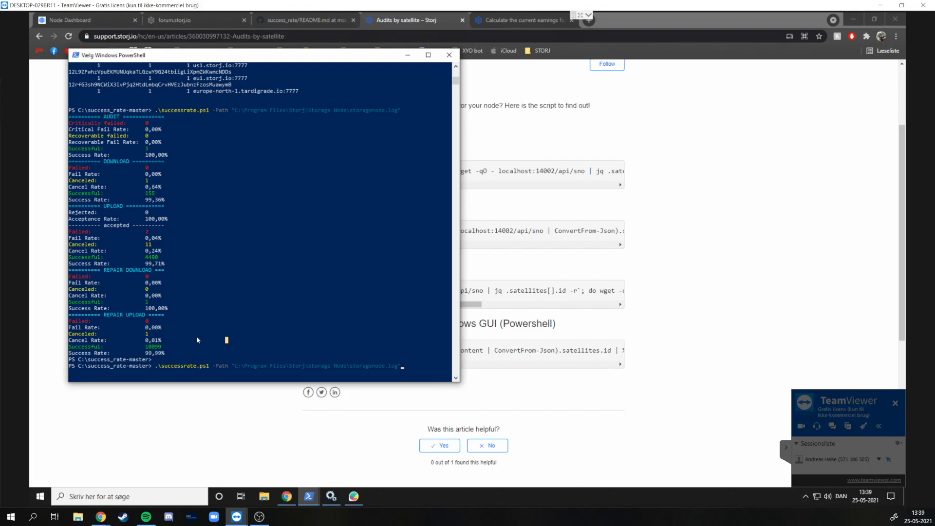
Step: Show the dashboard's 19.84 GB ingress chart, then return to the Audits by satellite article
left_click(449, 55)
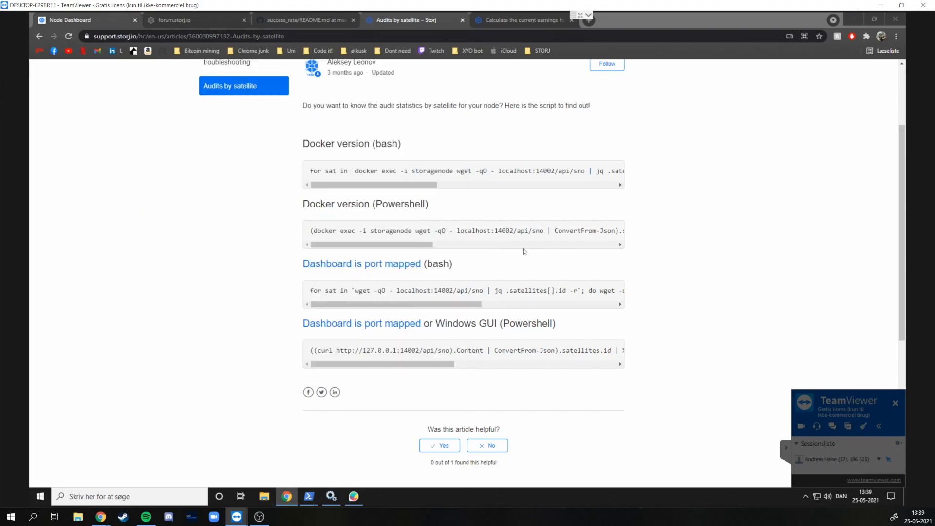
left_click(83, 19)
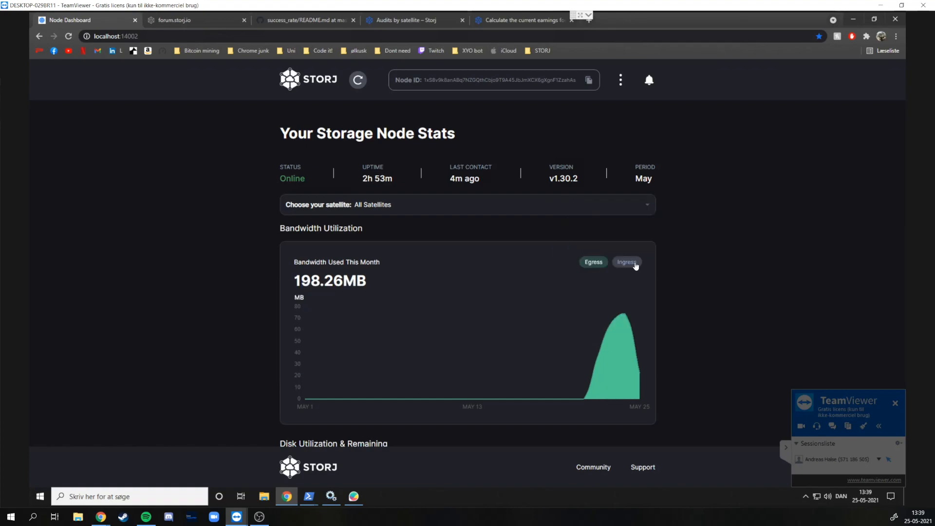
left_click(627, 262)
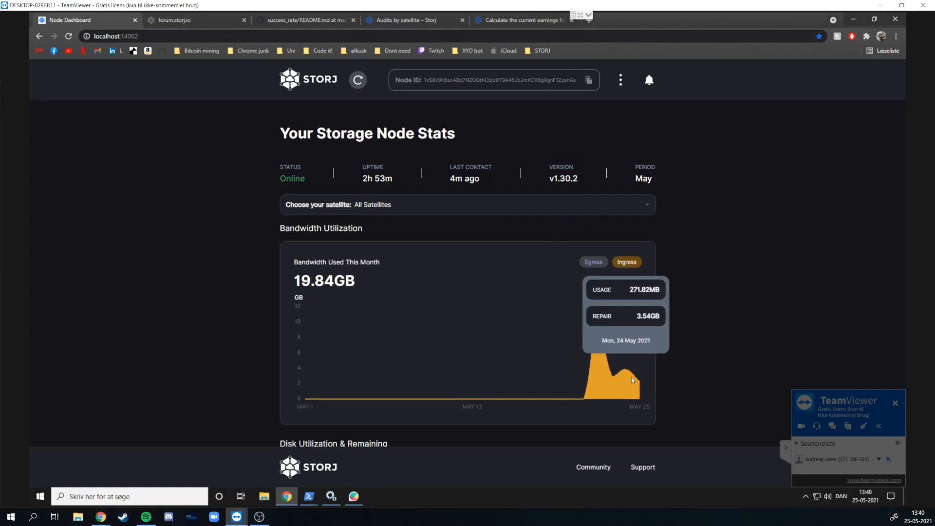
mouse_move(596, 320)
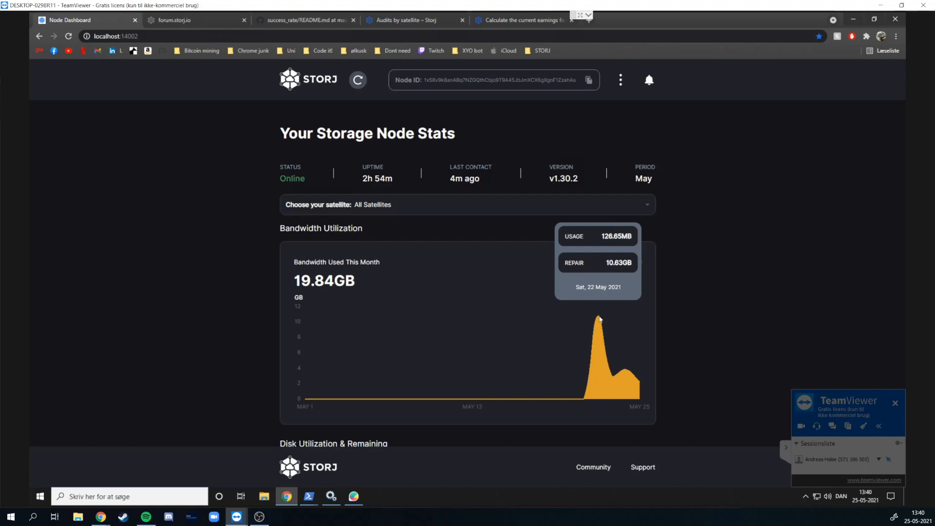
mouse_move(530, 277)
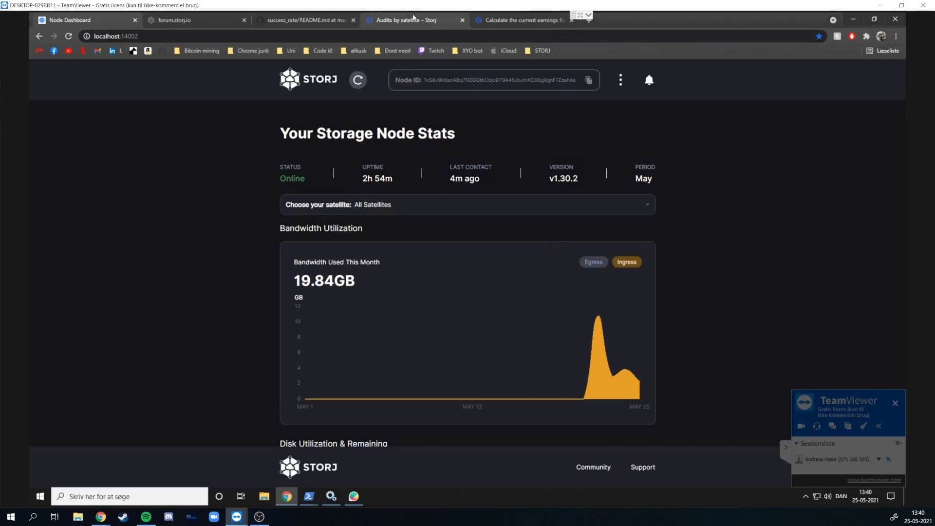
left_click(405, 20)
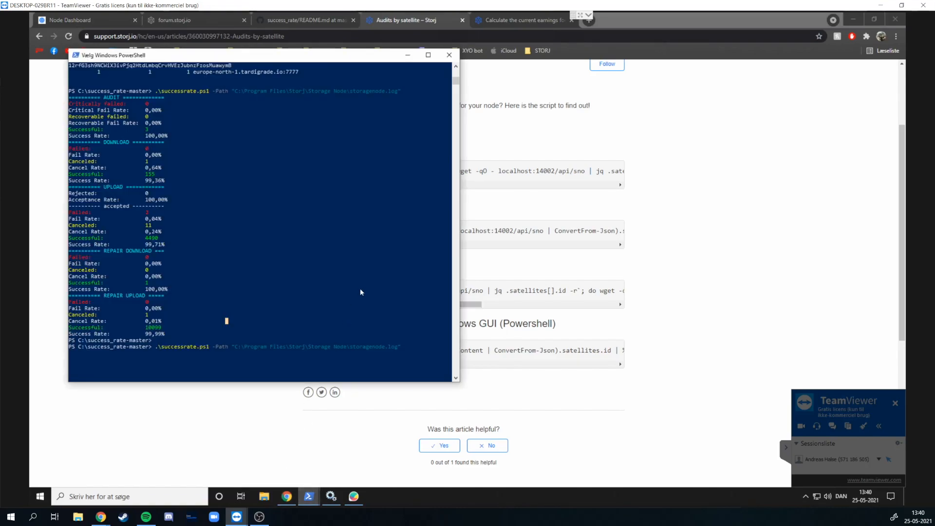
Step: Search 'storj successrate.sh' and open the forum's Success rate script thread
left_click(449, 55)
type("storj succc")
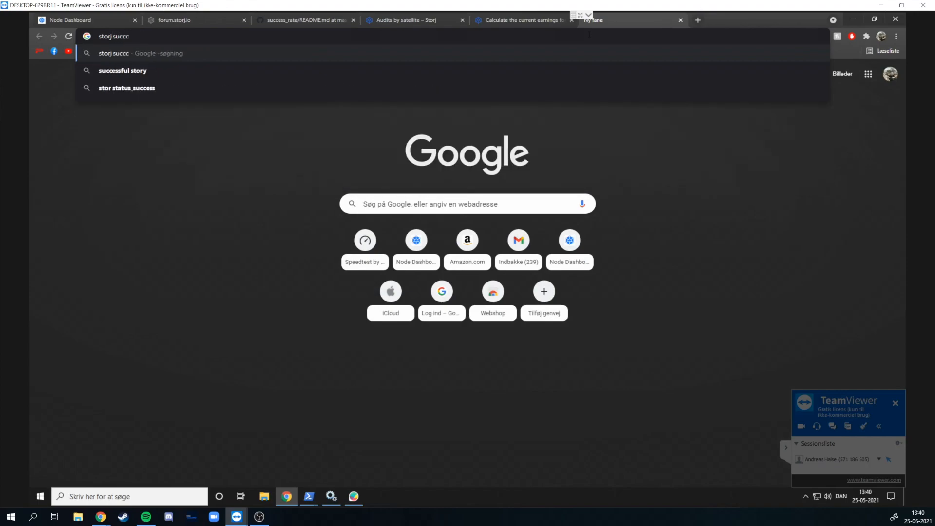
key("Return")
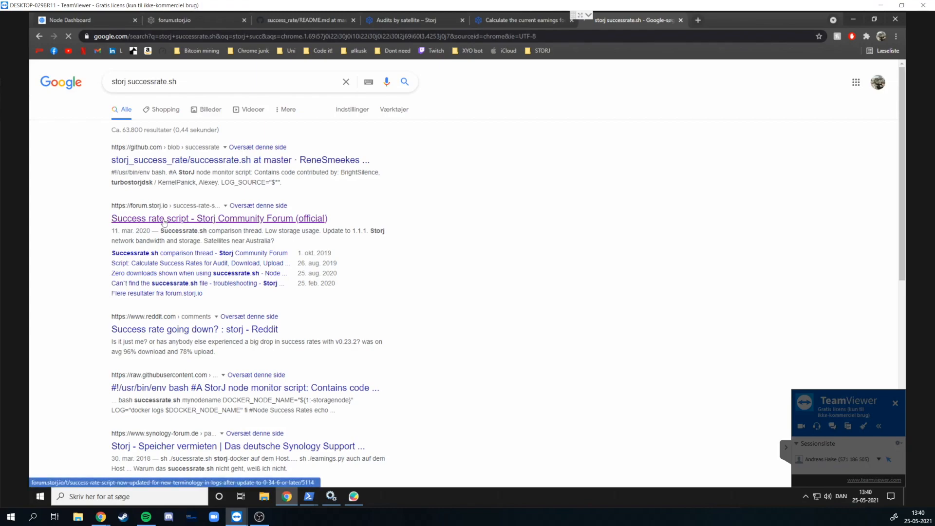
left_click(218, 218)
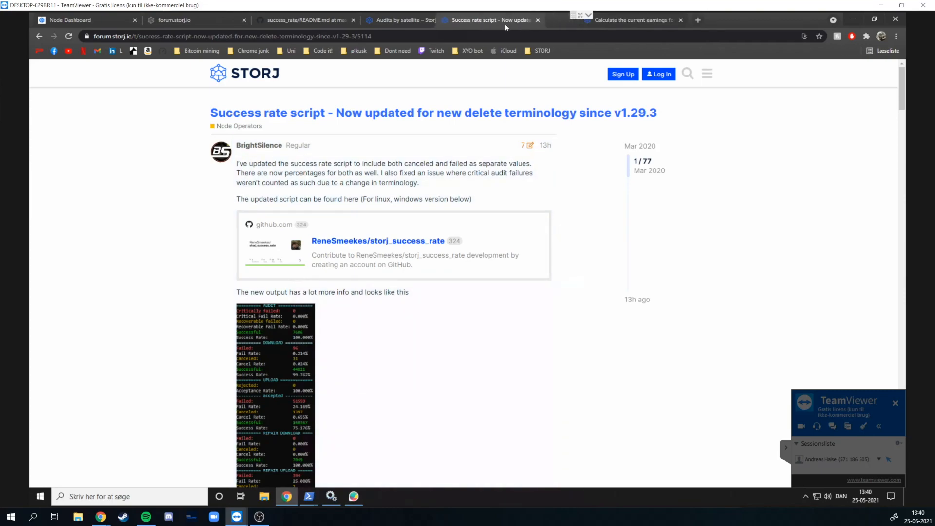
scroll("down", 3)
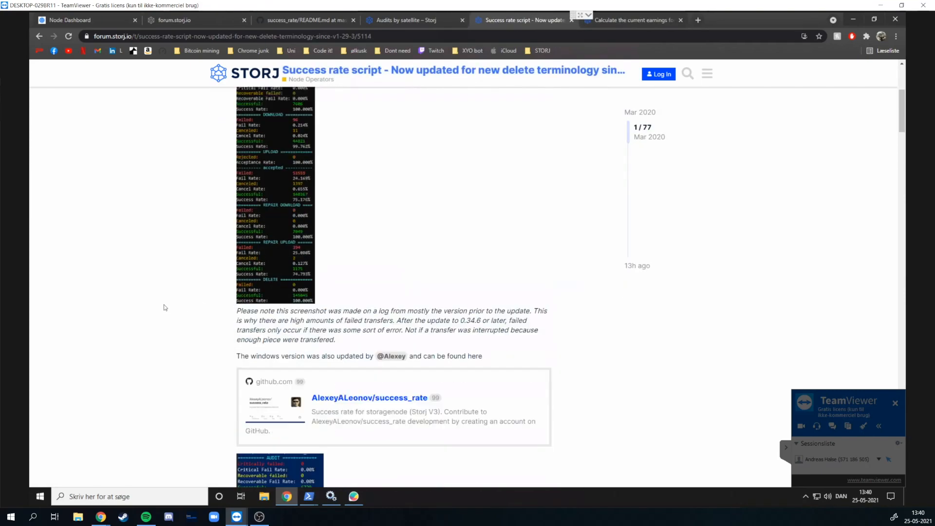
scroll("down", 3)
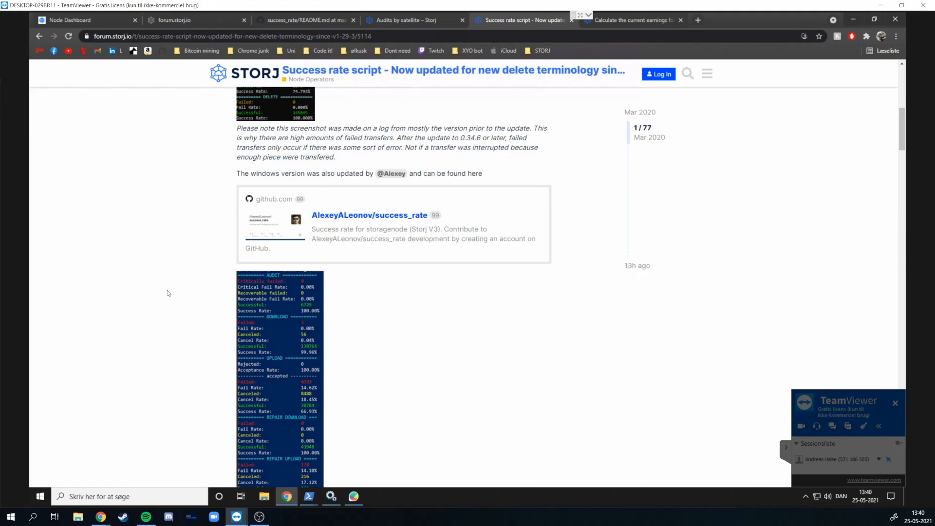
scroll("down", 3)
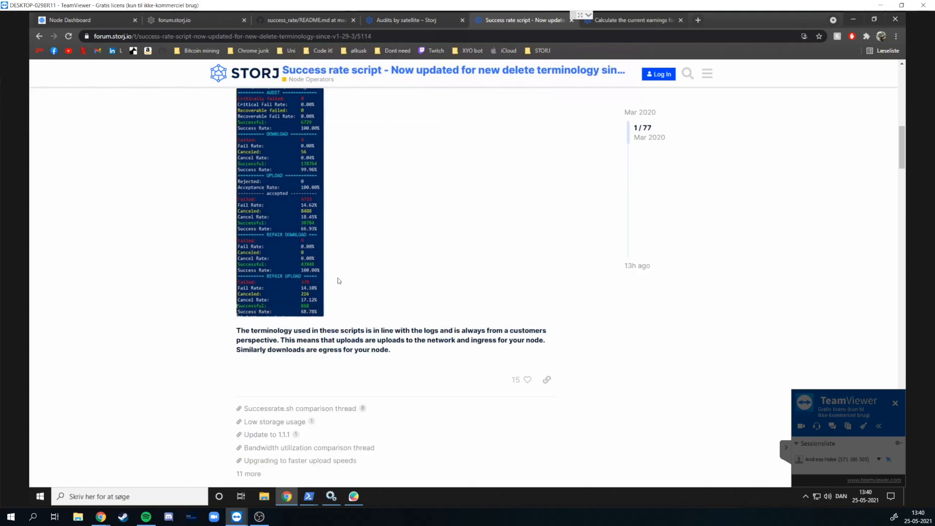
scroll("down", 3)
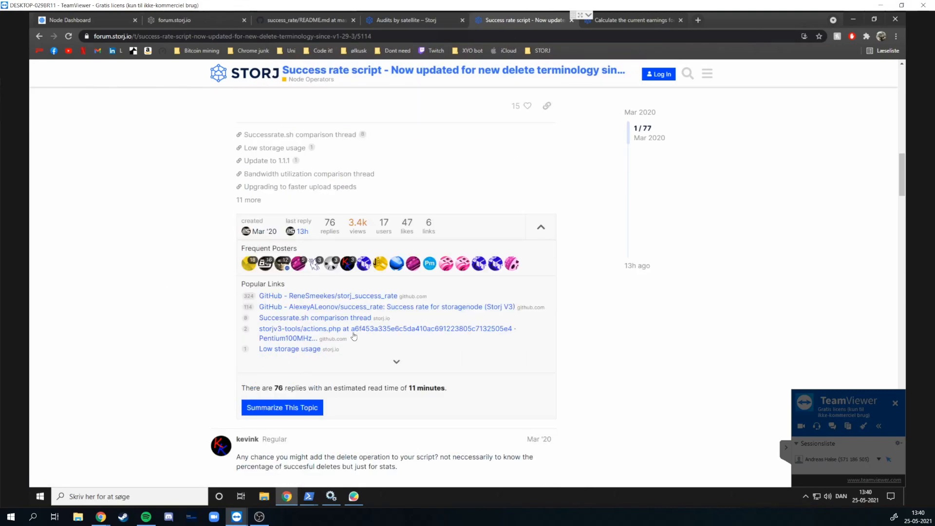
mouse_move(444, 310)
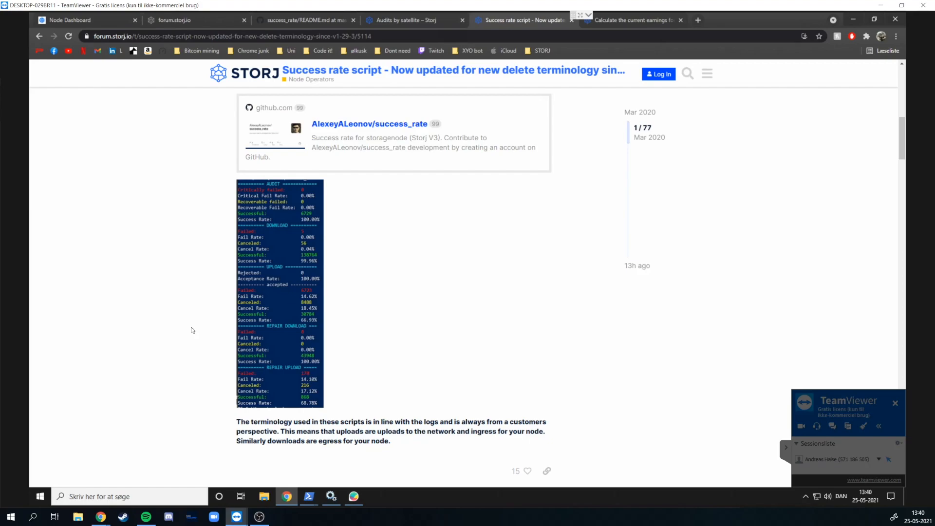
scroll("up", 3)
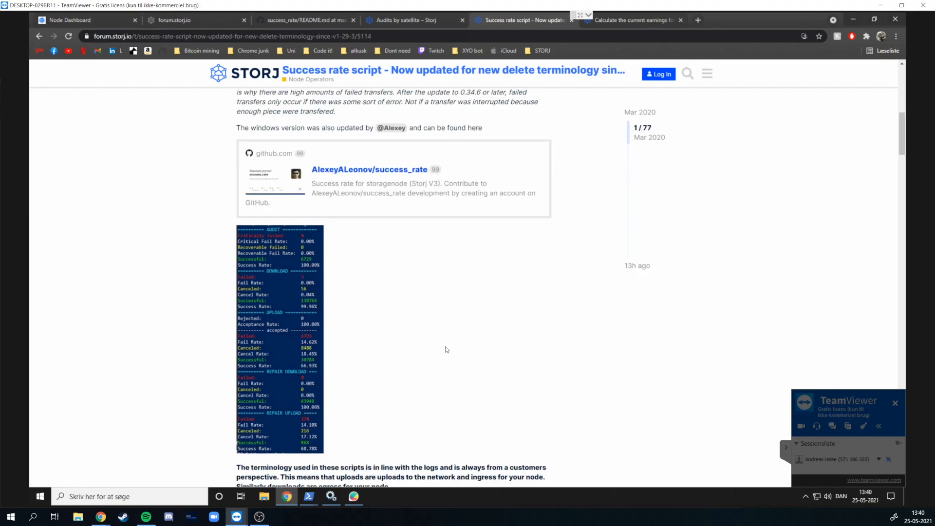